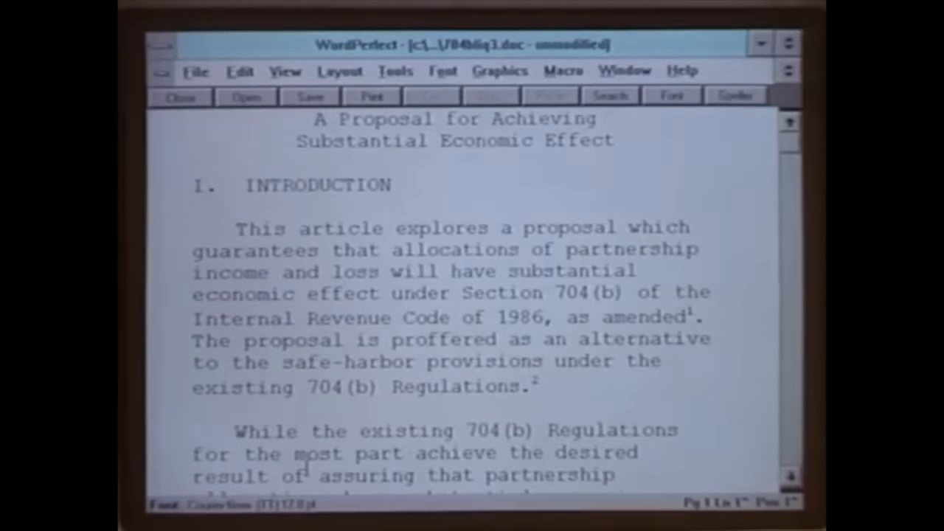
Open the DOS program's Settings notebook and select DOS_RMSIZE under All DOS settings.
{"action": "left_click", "coordinate": [193, 120]}
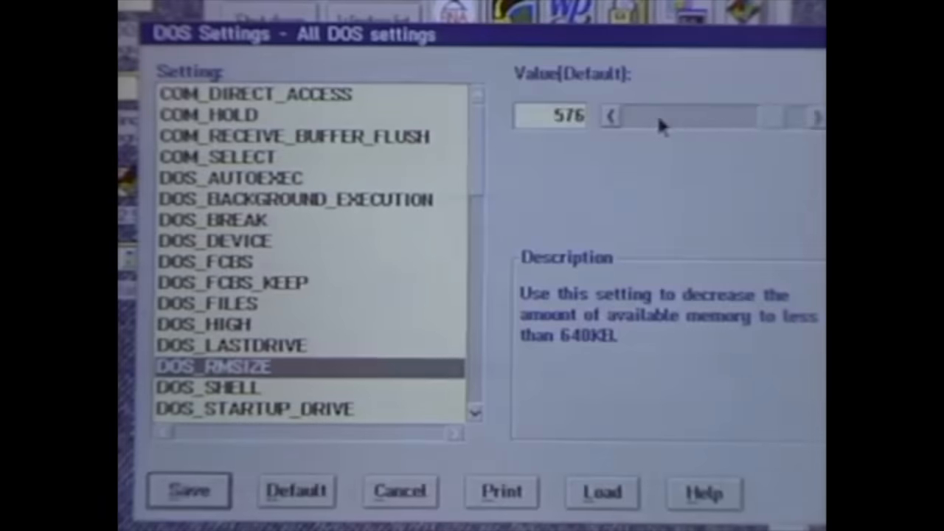
{"action": "left_click", "coordinate": [610, 116]}
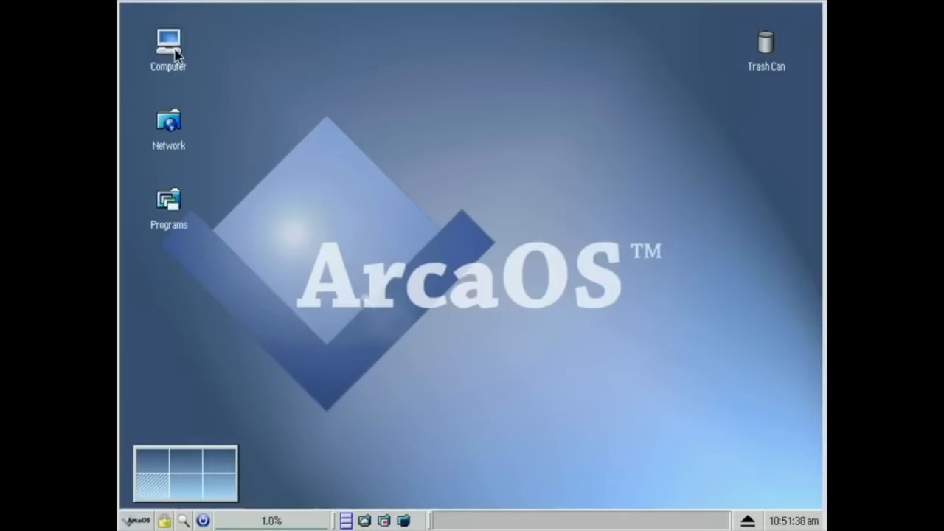
Run ver in a windowed ArcaOS command prompt, then start a windowed Win-OS/2 session.
{"action": "double_click", "coordinate": [168, 44]}
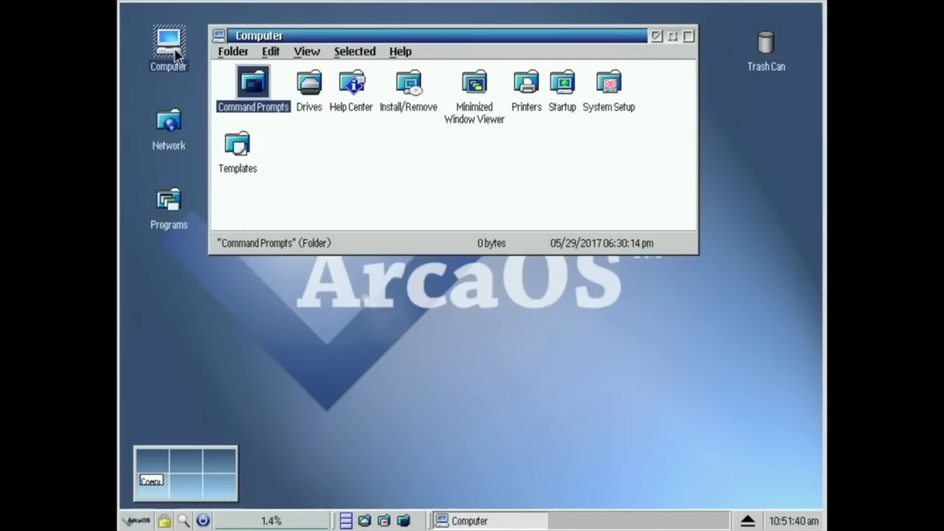
{"action": "left_click", "coordinate": [443, 166]}
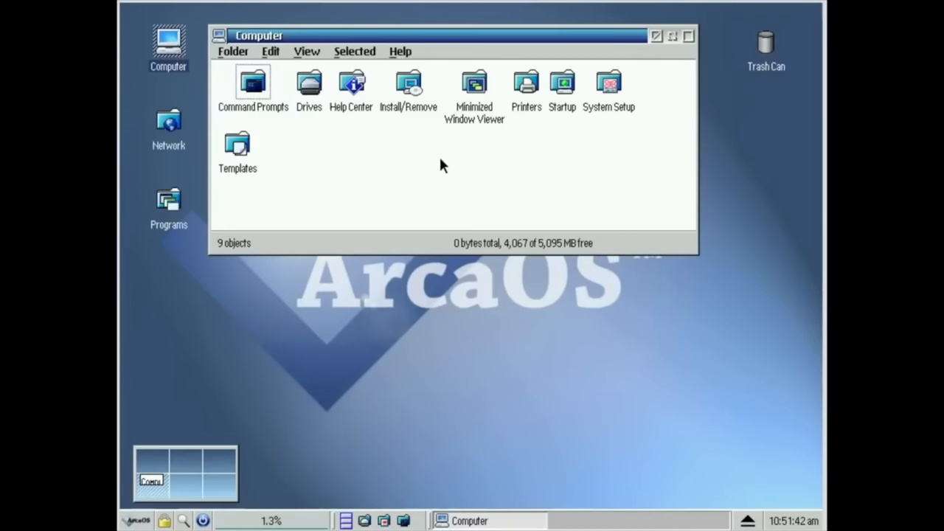
{"action": "double_click", "coordinate": [253, 82]}
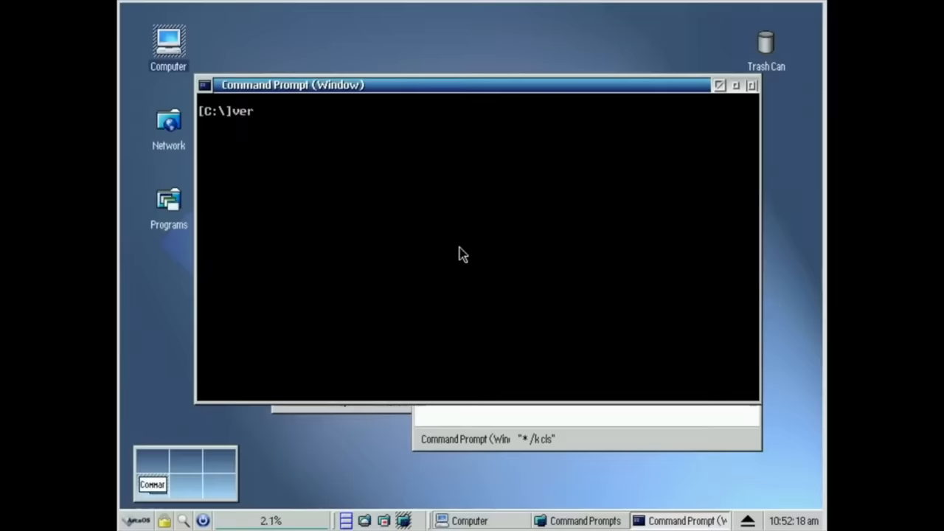
{"action": "key", "text": "Return"}
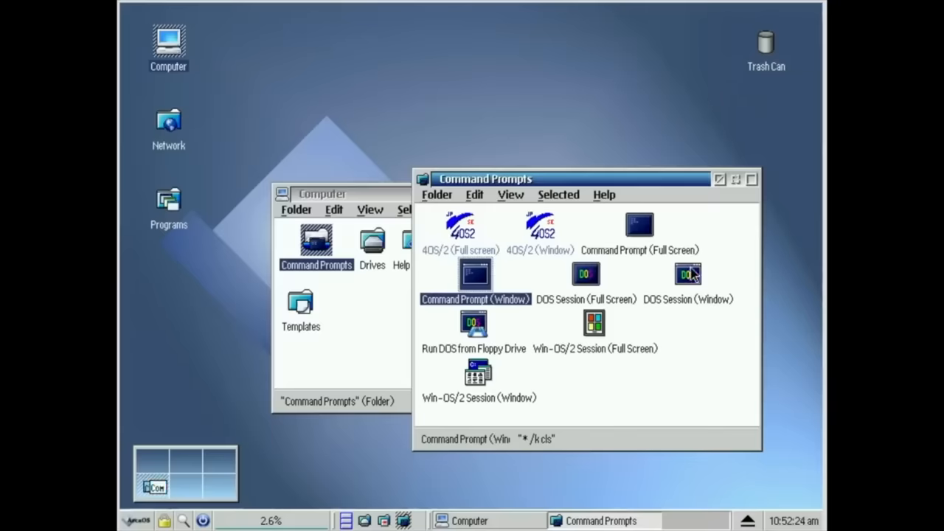
{"action": "left_click", "coordinate": [688, 274]}
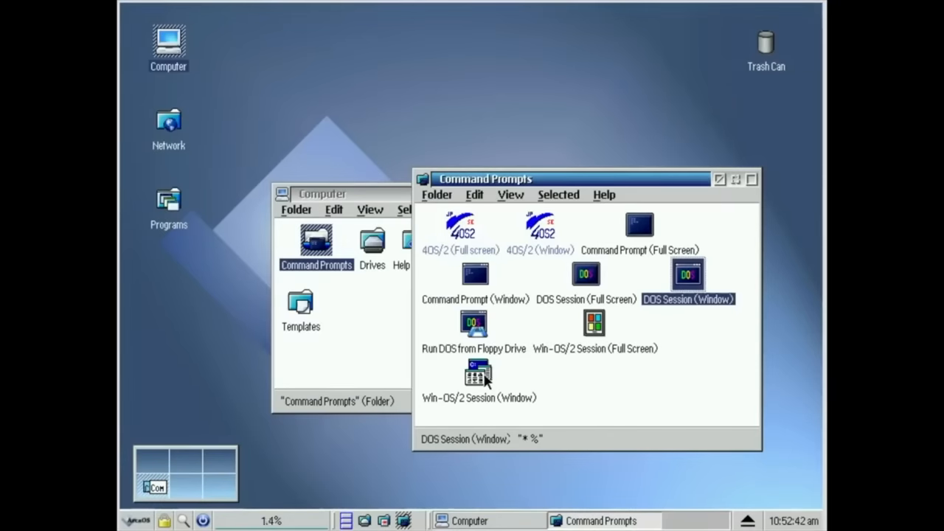
{"action": "double_click", "coordinate": [475, 375]}
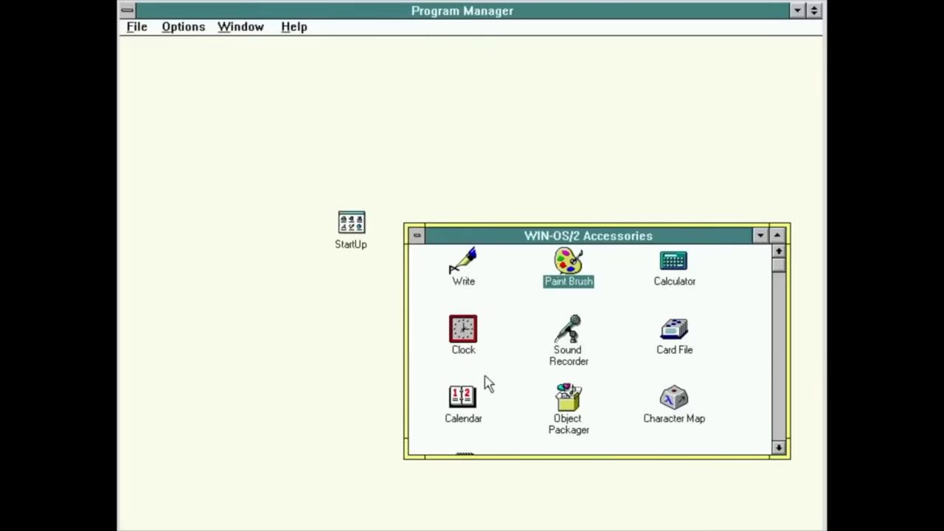
{"action": "mouse_move", "coordinate": [659, 177]}
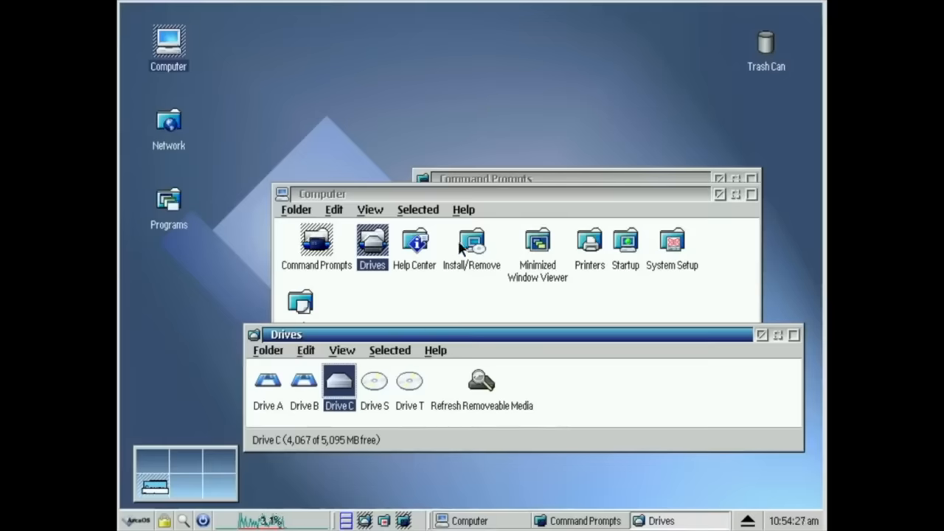
Launch Arca Noae Package Manager from Install/Remove and browse the available netlabs-rel packages.
{"action": "double_click", "coordinate": [471, 247]}
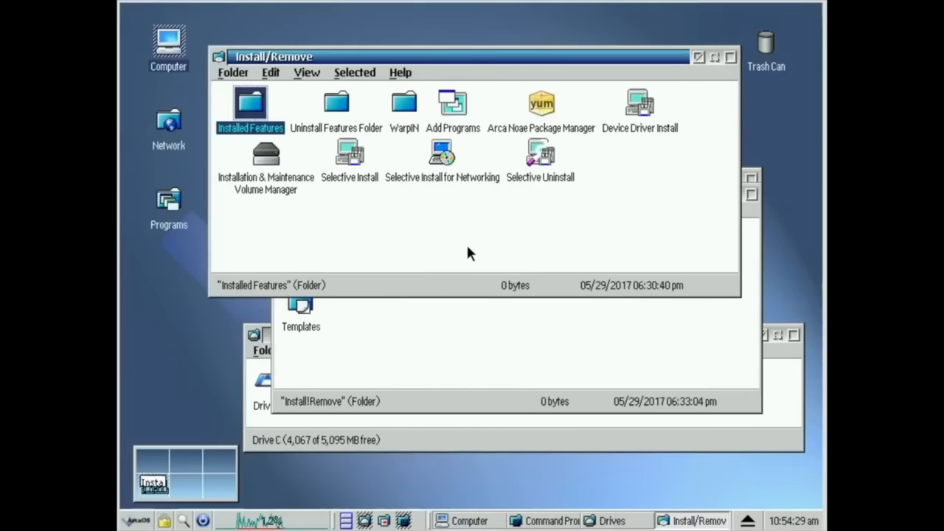
{"action": "mouse_move", "coordinate": [275, 197]}
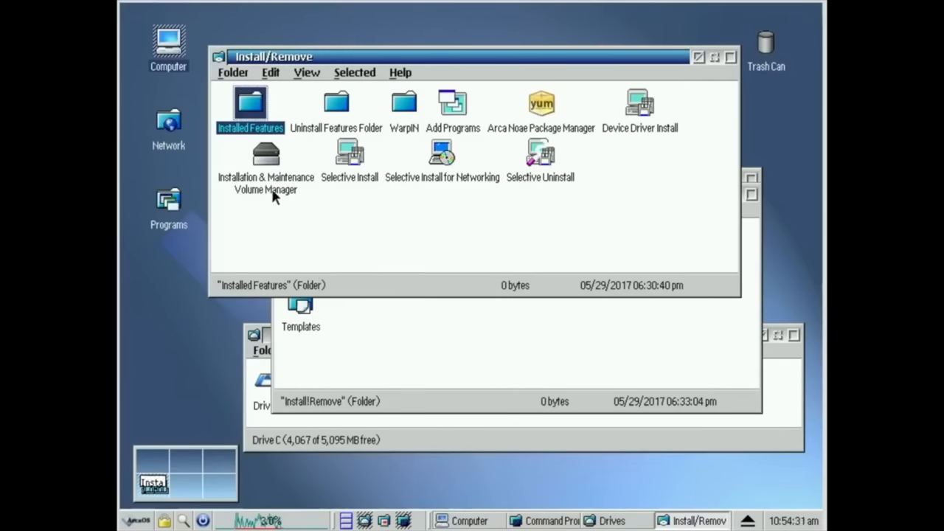
{"action": "left_click", "coordinate": [541, 107]}
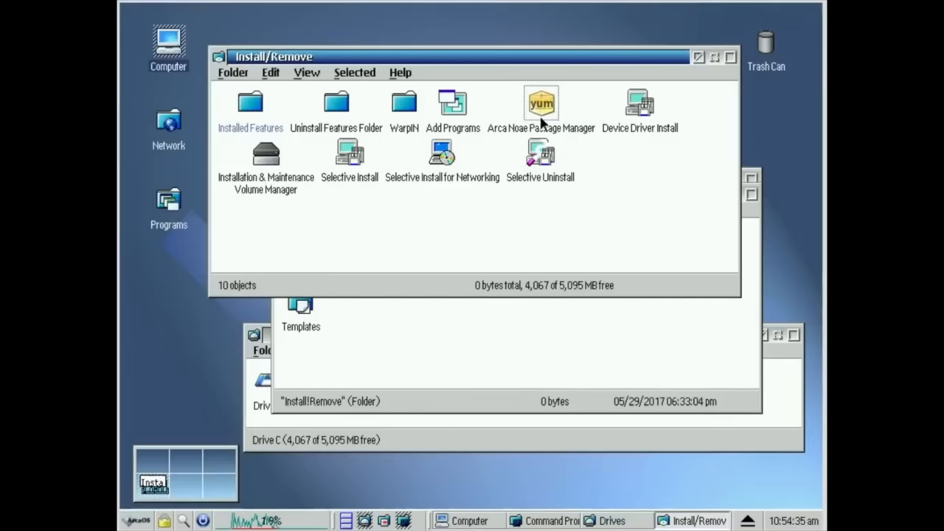
{"action": "double_click", "coordinate": [541, 104]}
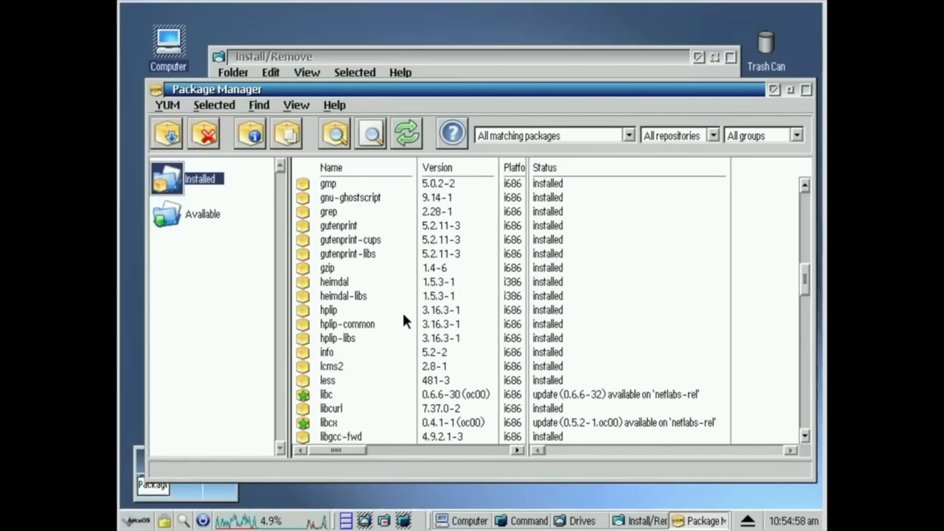
{"action": "left_click", "coordinate": [202, 214]}
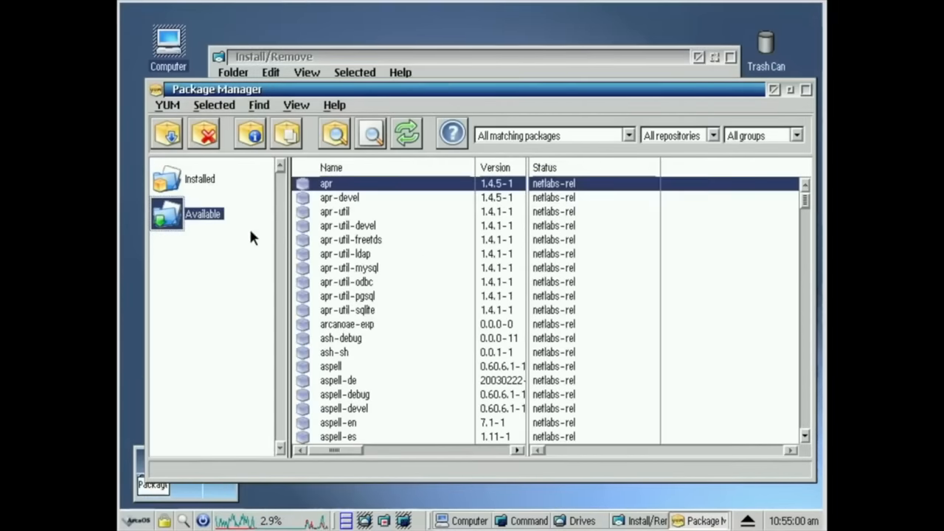
{"action": "scroll", "scroll_direction": "down", "scroll_amount": 3}
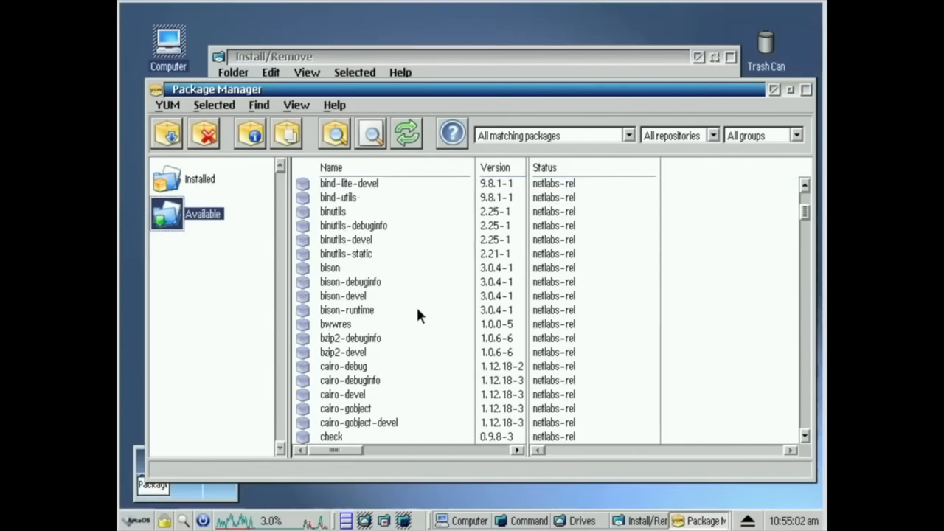
{"action": "scroll", "scroll_direction": "down", "scroll_amount": 3}
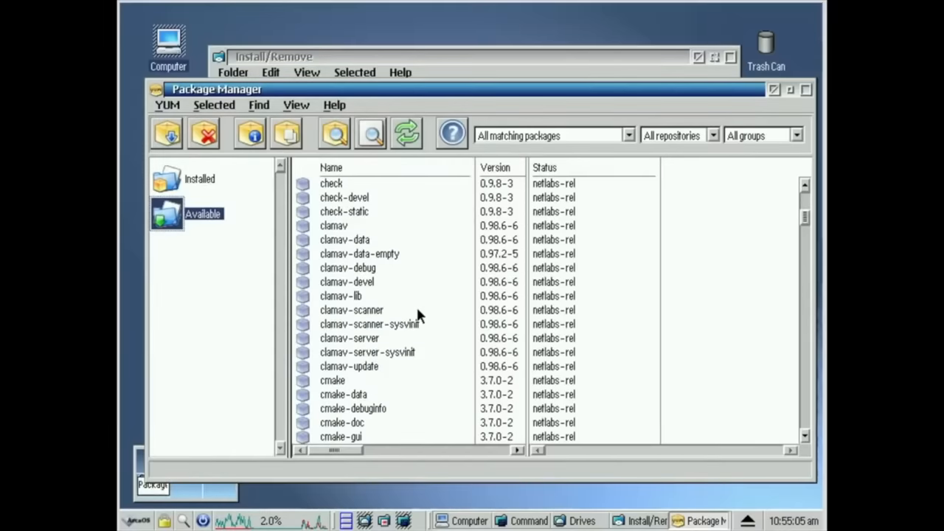
{"action": "scroll", "scroll_direction": "down", "scroll_amount": 3}
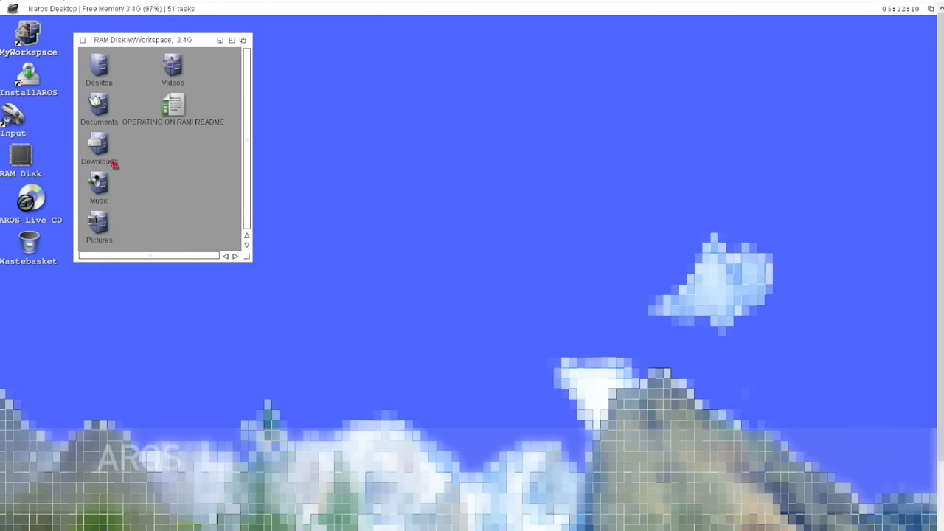
Open the Downloads and Videos drawers in MyWorkspace.
{"action": "double_click", "coordinate": [99, 221]}
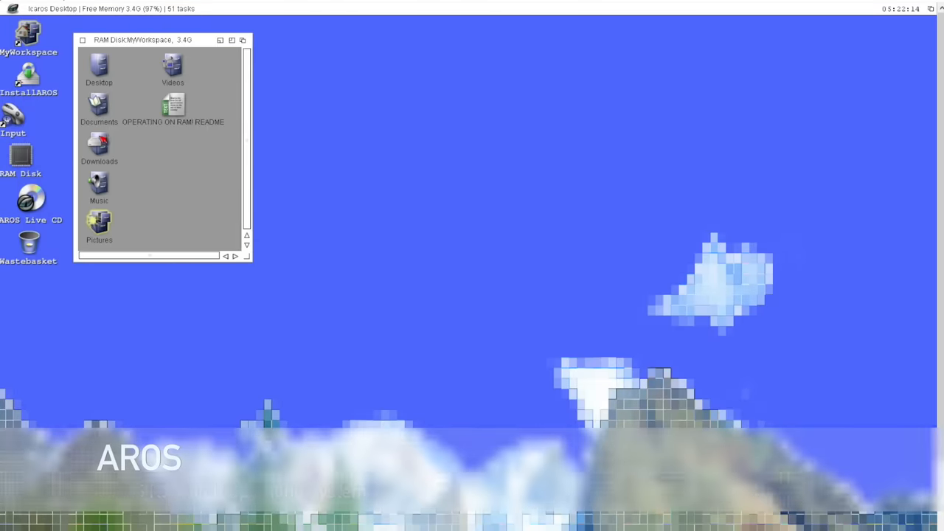
{"action": "double_click", "coordinate": [99, 144]}
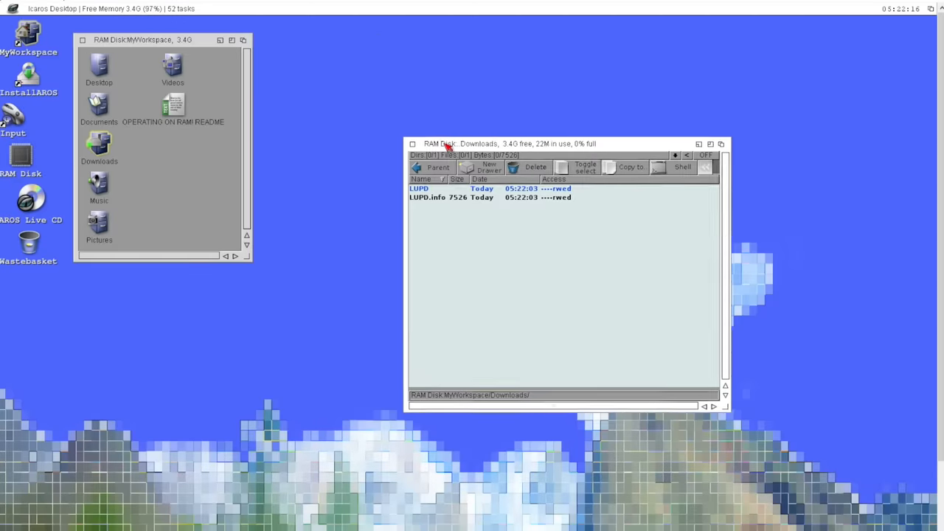
{"action": "double_click", "coordinate": [173, 67]}
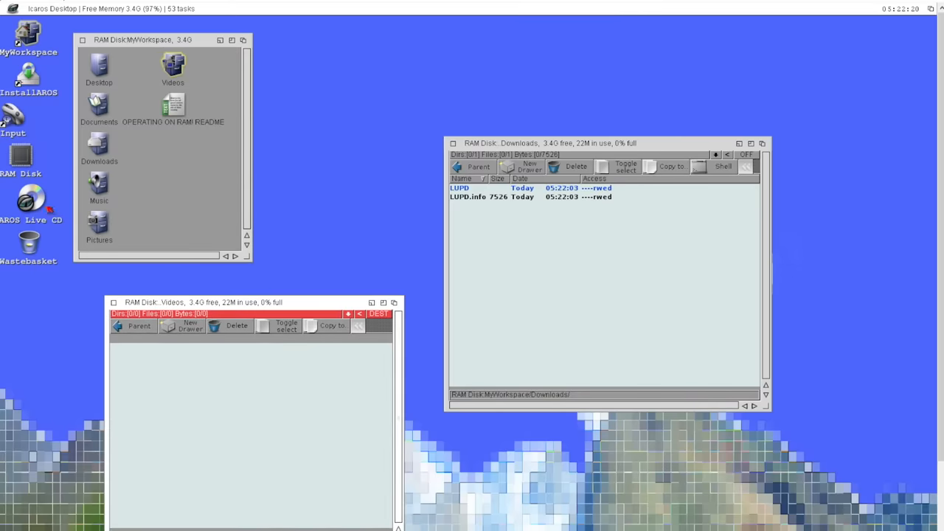
Start Clock from AROS Live CD Utilities and launch ProTrekkr from its drawer.
{"action": "double_click", "coordinate": [30, 207]}
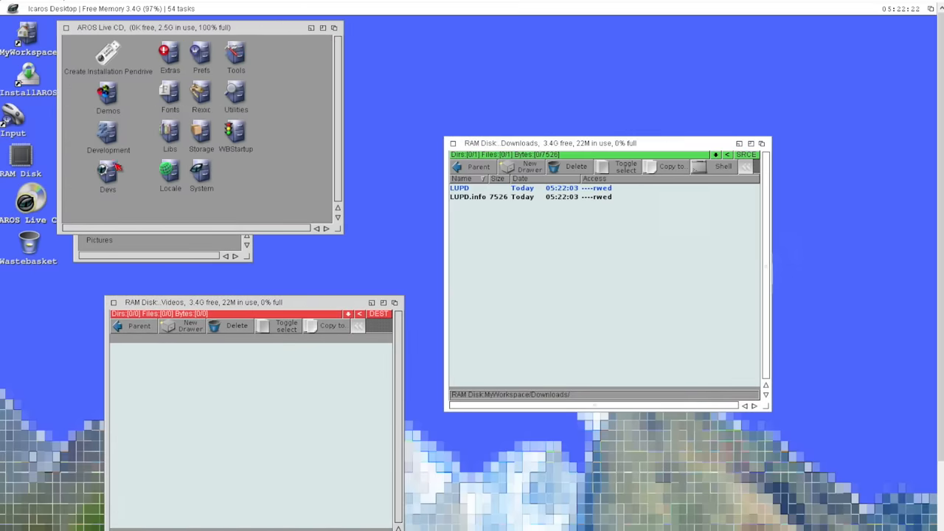
{"action": "double_click", "coordinate": [236, 96]}
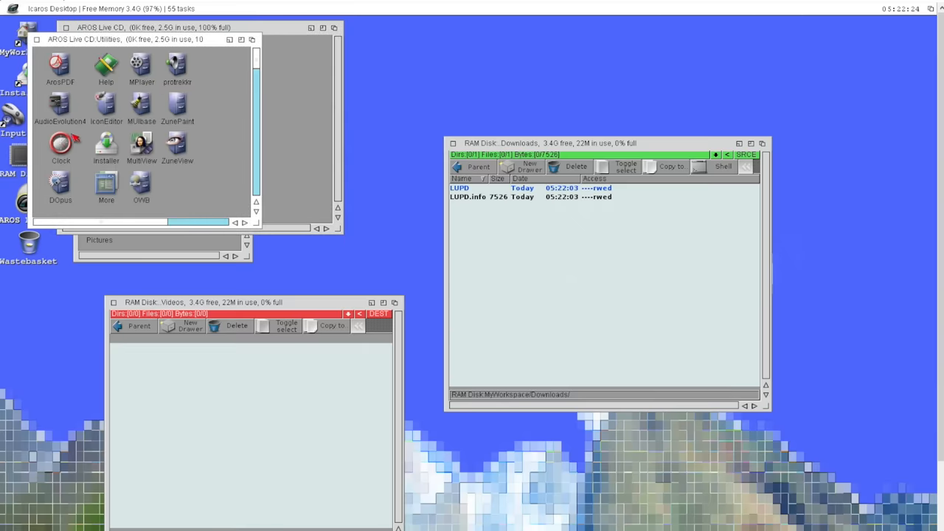
{"action": "double_click", "coordinate": [60, 144]}
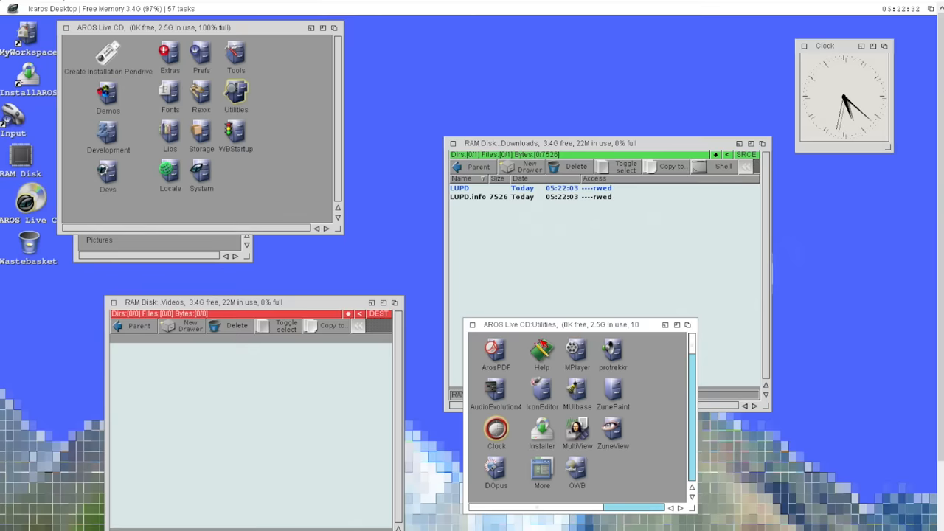
{"action": "double_click", "coordinate": [613, 354]}
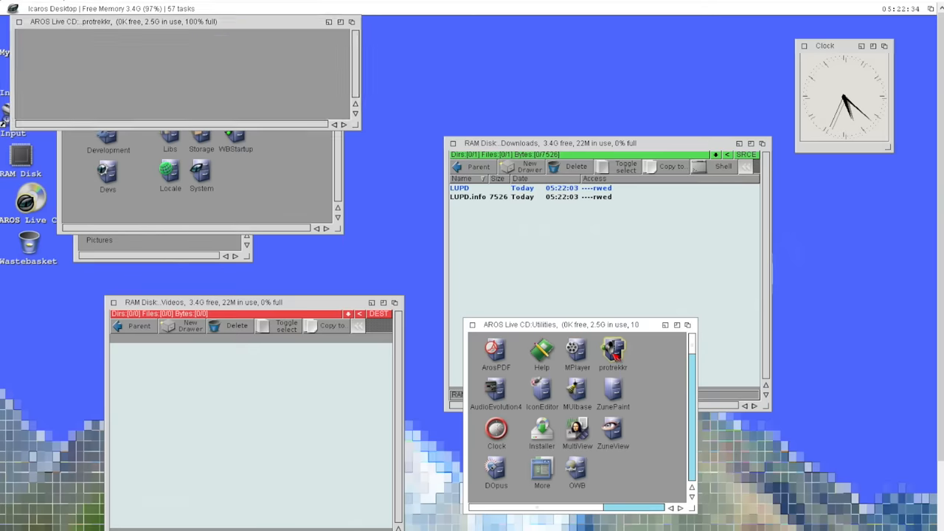
{"action": "double_click", "coordinate": [613, 354]}
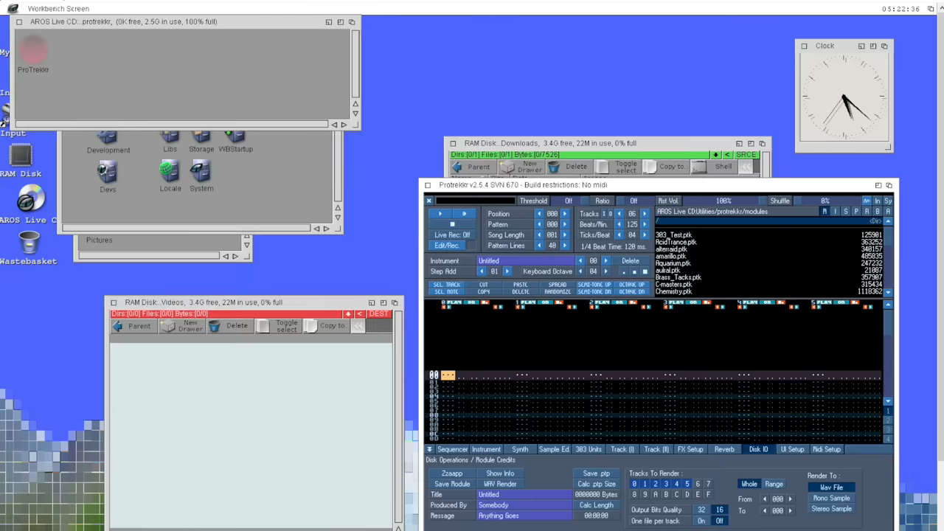
{"action": "double_click", "coordinate": [33, 55]}
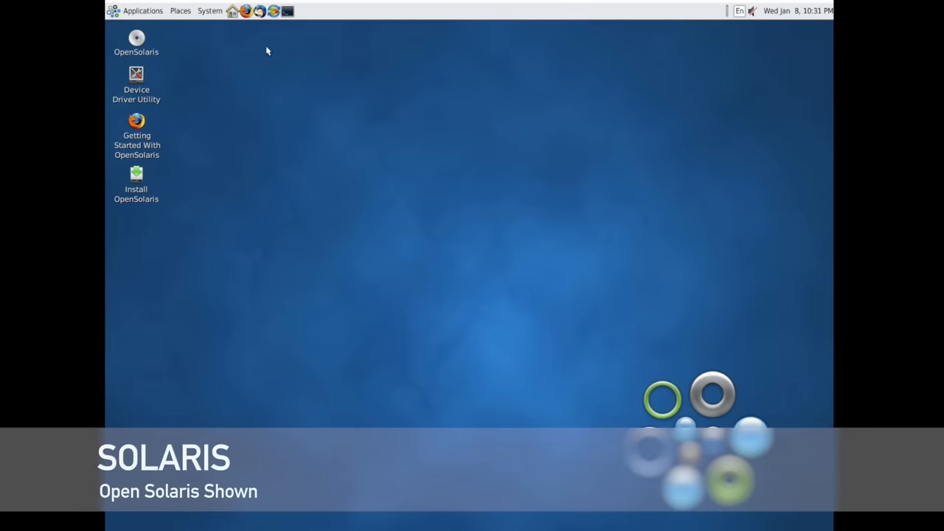
{"action": "mouse_move", "coordinate": [170, 33]}
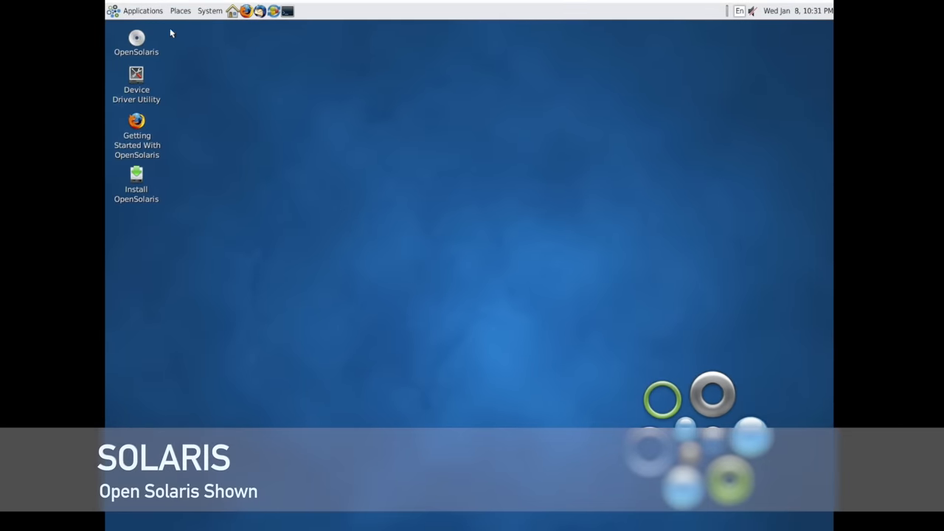
Launch Calculator from Applications > Accessories and move it toward the screen centre.
{"action": "left_click", "coordinate": [142, 11]}
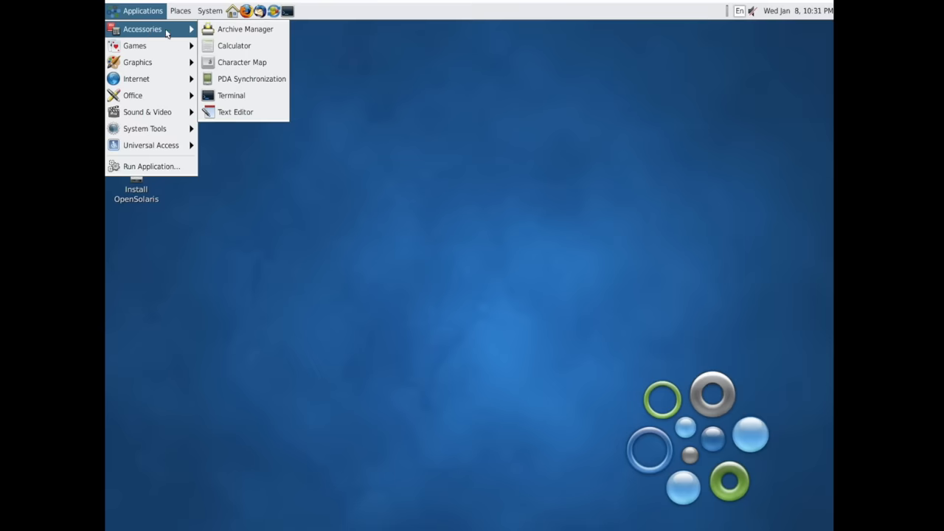
{"action": "left_click", "coordinate": [245, 56]}
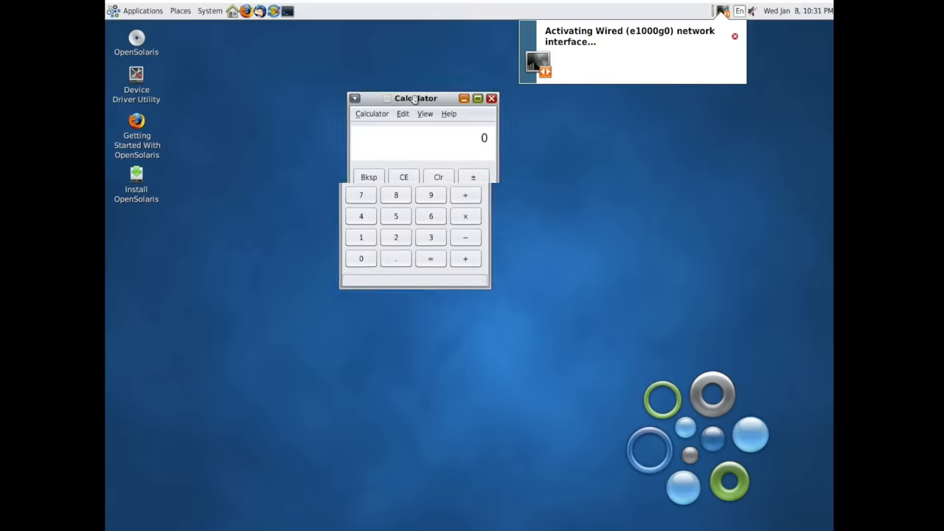
{"action": "left_click_drag", "start_coordinate": [416, 98], "coordinate": [528, 156]}
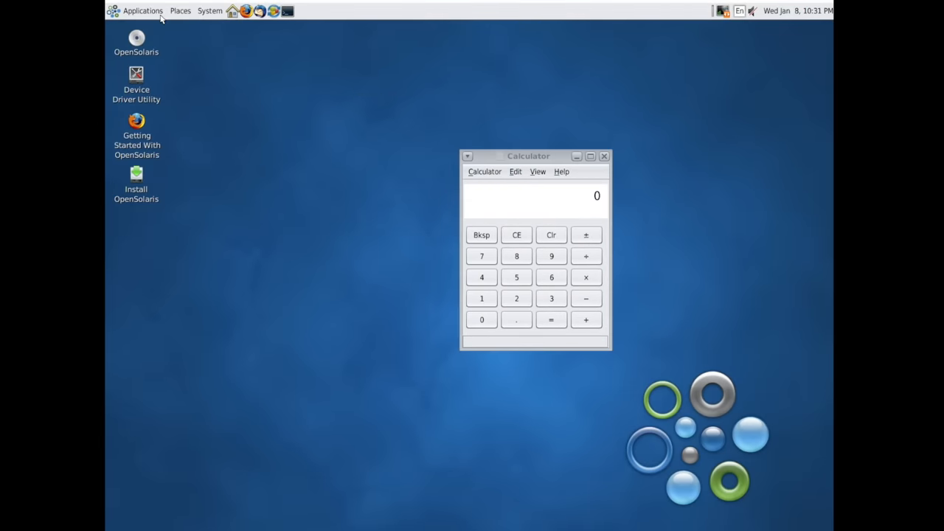
Open a terminal, list the home folder with ls, and show the Places menu.
{"action": "left_click", "coordinate": [142, 10]}
{"action": "type", "text": "ls"}
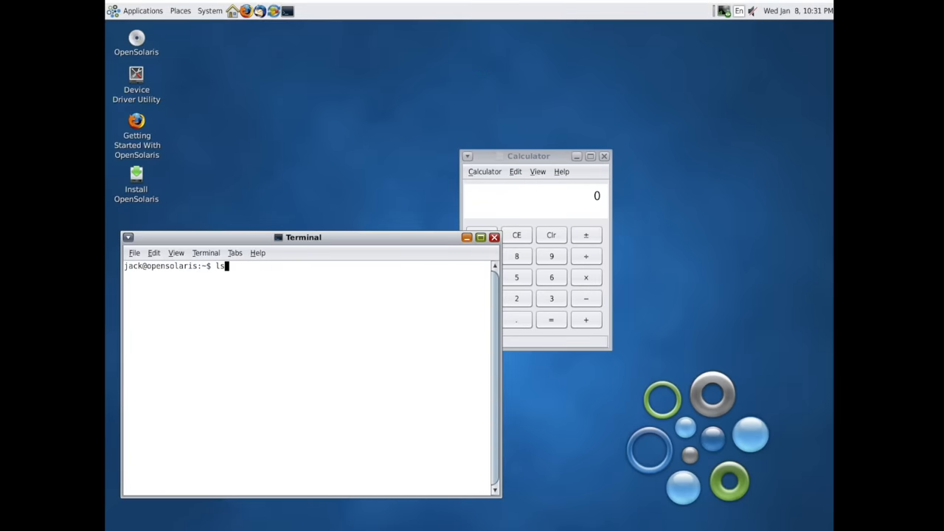
{"action": "key", "text": "Return"}
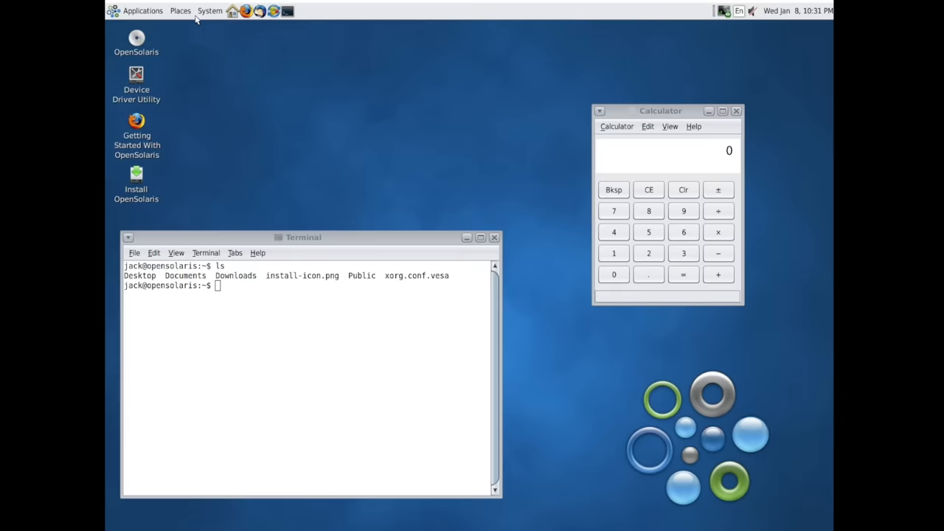
{"action": "left_click", "coordinate": [180, 10]}
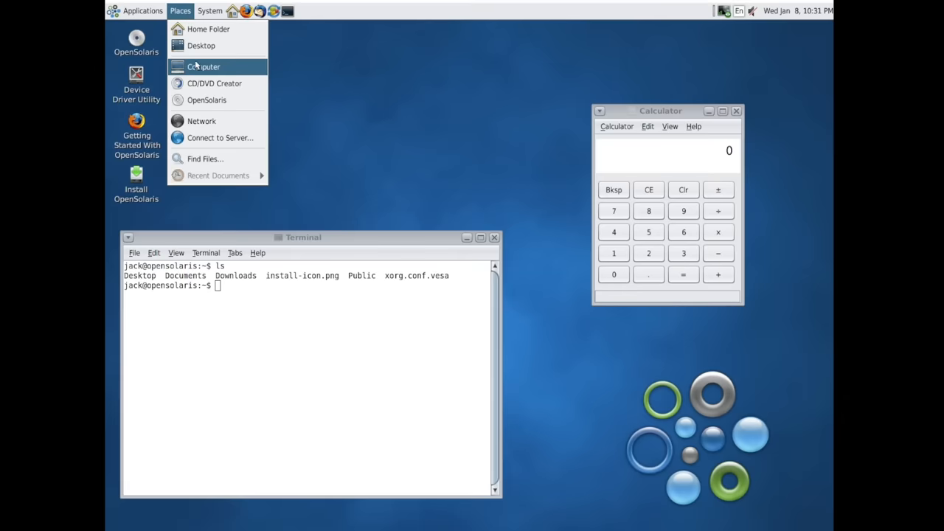
Open Places > Computer showing the OpenSolaris disc and Filesystem, and centre the window.
{"action": "left_click", "coordinate": [203, 66]}
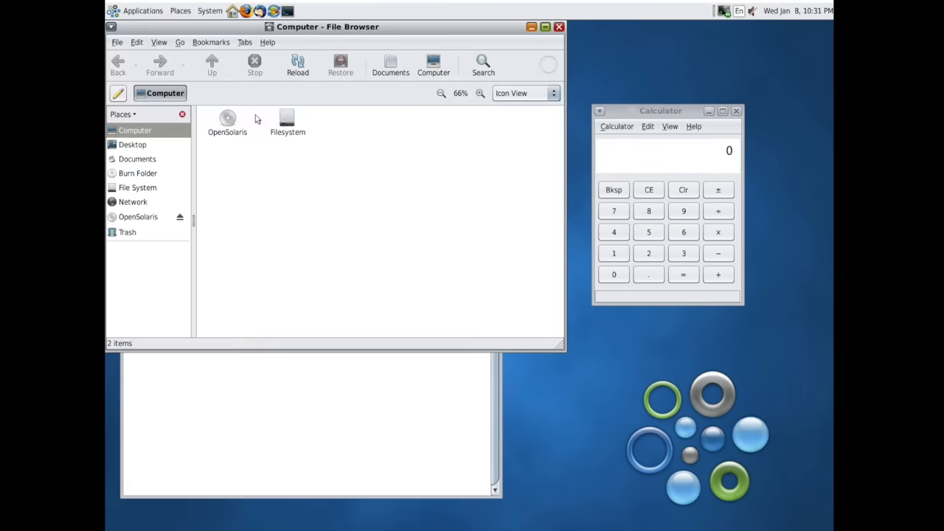
{"action": "left_click_drag", "start_coordinate": [326, 27], "coordinate": [453, 146]}
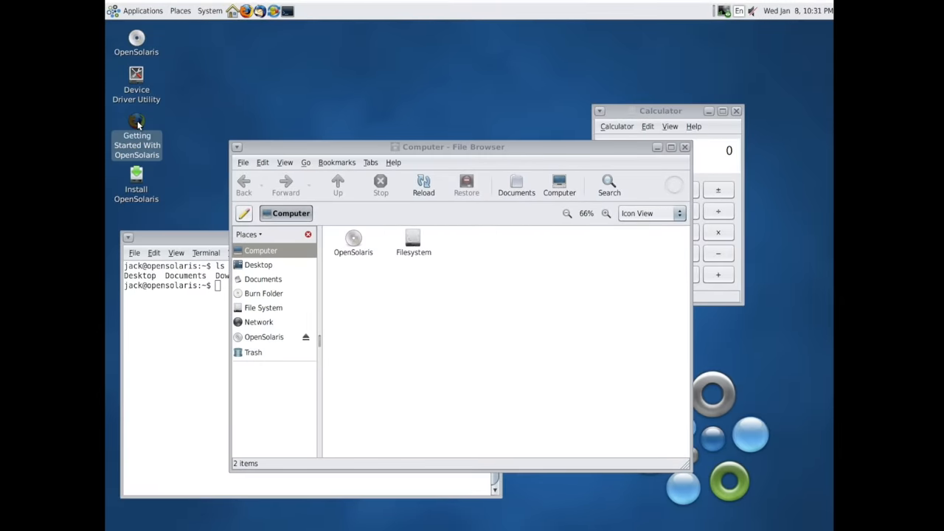
{"action": "mouse_move", "coordinate": [258, 109]}
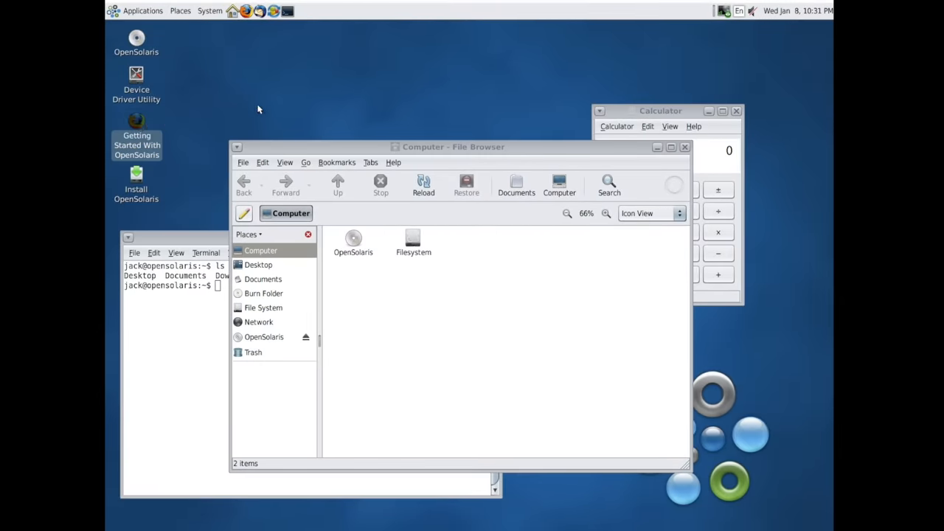
{"action": "mouse_move", "coordinate": [303, 117]}
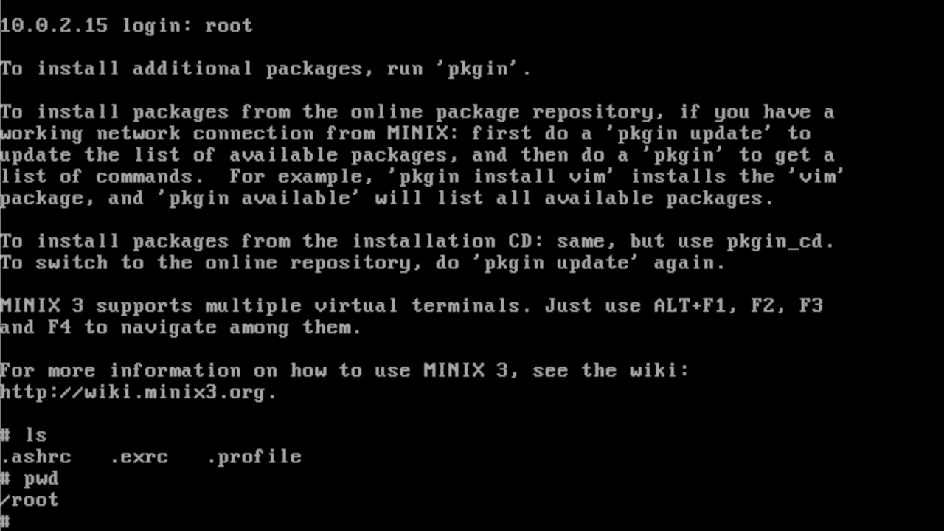
Begin typing a cd command at the MINIX 3 root prompt.
{"action": "type", "text": "cd"}
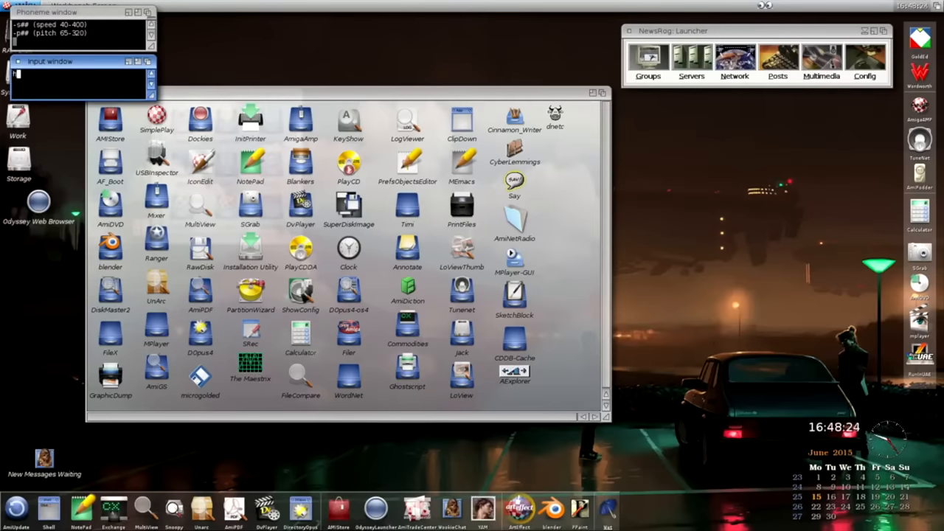
Type 'hello' and rearrange the CyberLemmings icon and drawer window.
{"action": "type", "text": "hello"}
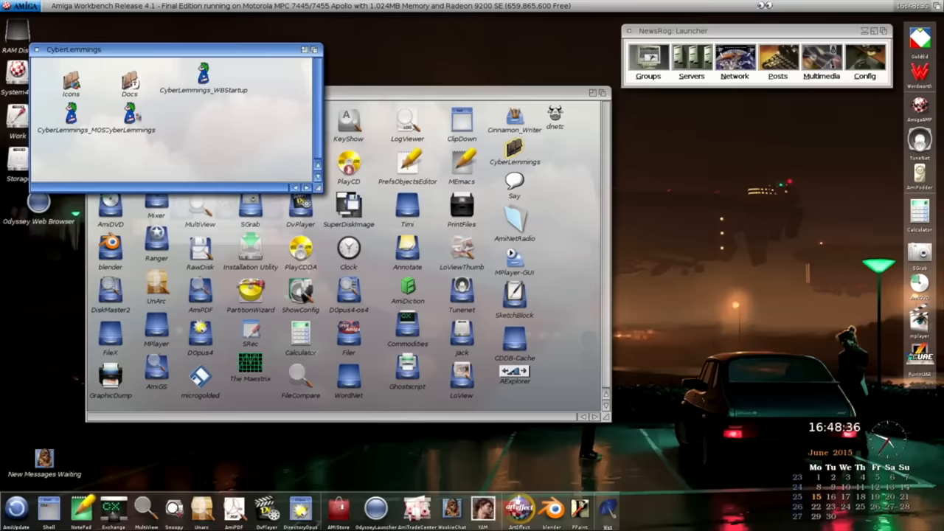
{"action": "left_click_drag", "start_coordinate": [131, 114], "coordinate": [244, 131]}
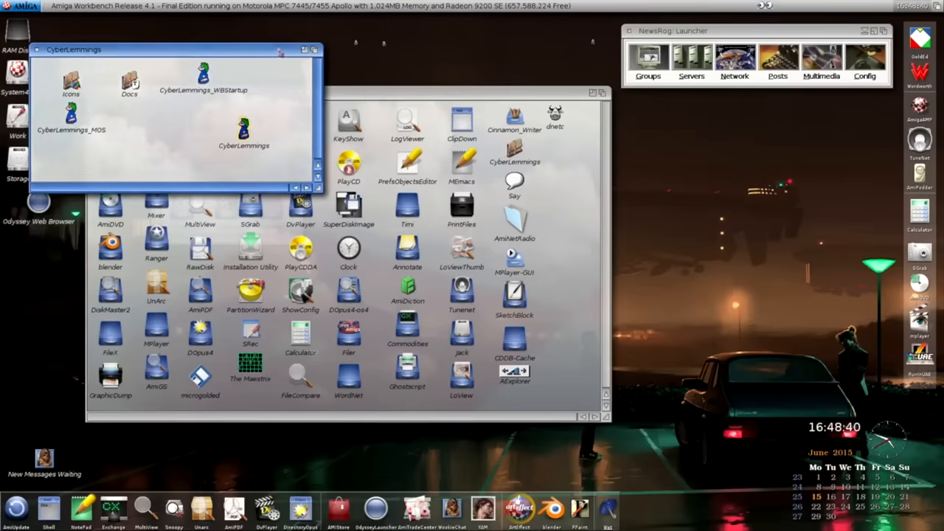
{"action": "left_click_drag", "start_coordinate": [73, 49], "coordinate": [186, 61]}
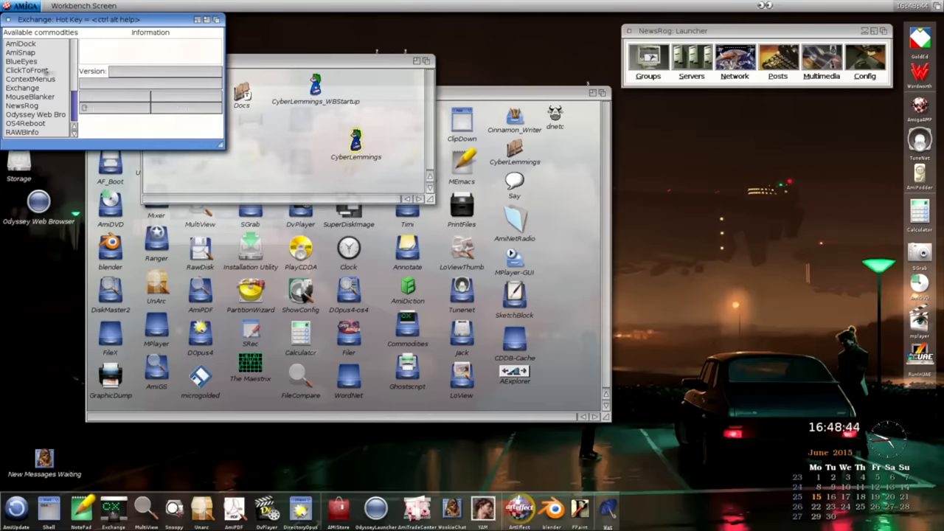
{"action": "scroll", "scroll_direction": "down", "scroll_amount": 3}
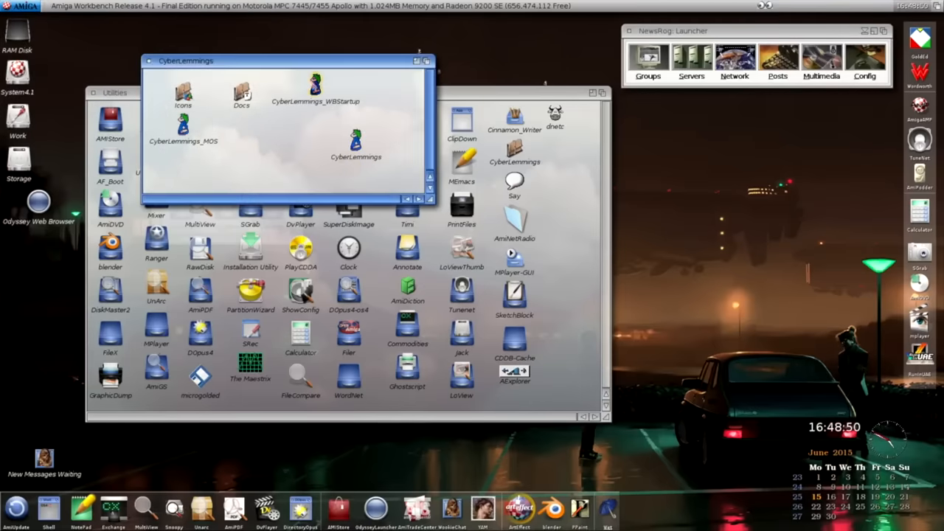
Stop CyberLemmings by running it again, confirm Right!, and open System4.1.
{"action": "double_click", "coordinate": [356, 147]}
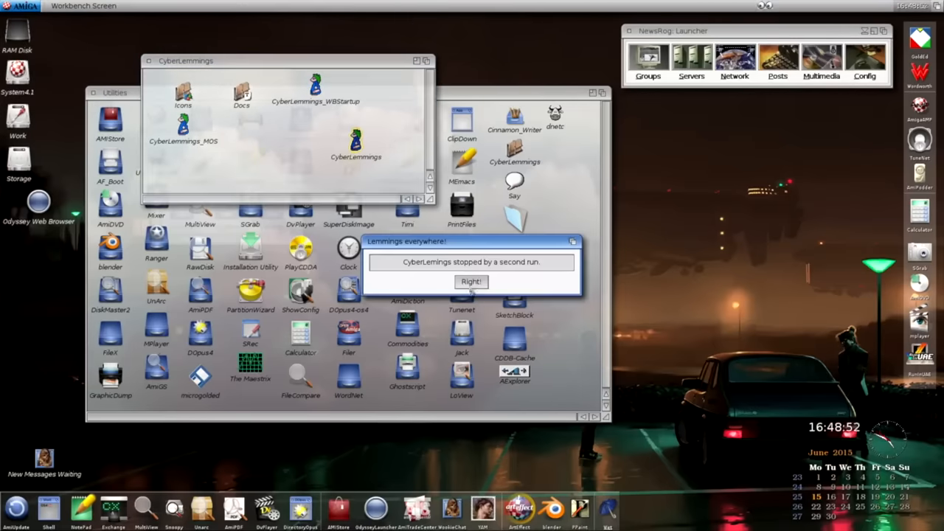
{"action": "left_click", "coordinate": [471, 281]}
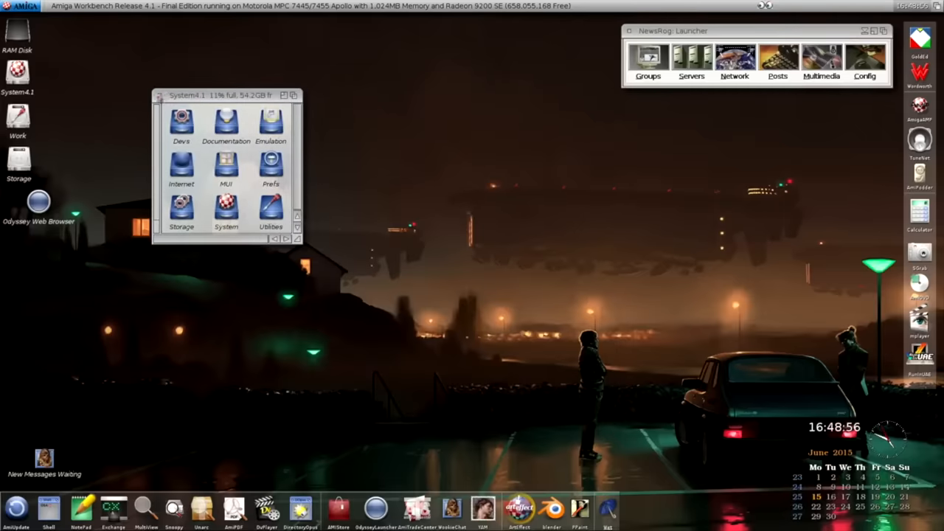
{"action": "left_click", "coordinate": [158, 94]}
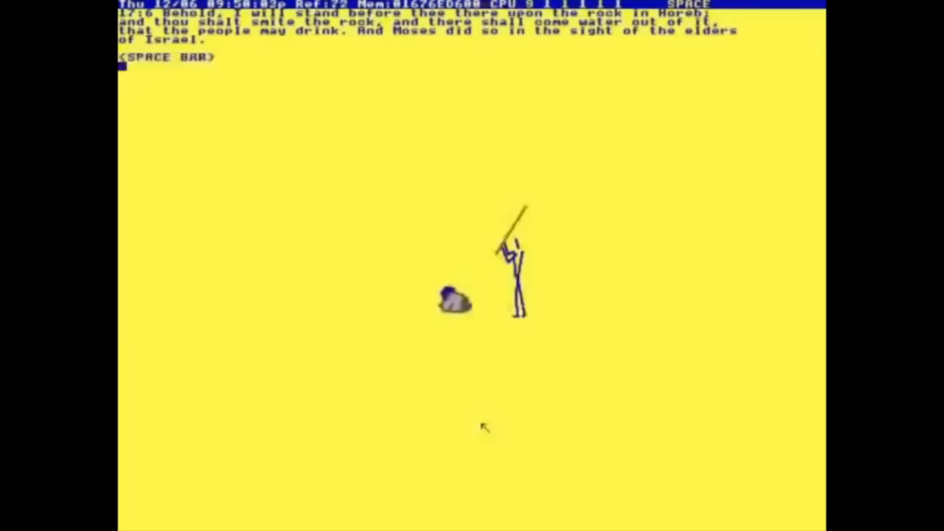
Advance the TempleOS Moses-at-Horeb Bible animation to its next scene.
{"action": "key", "text": "space"}
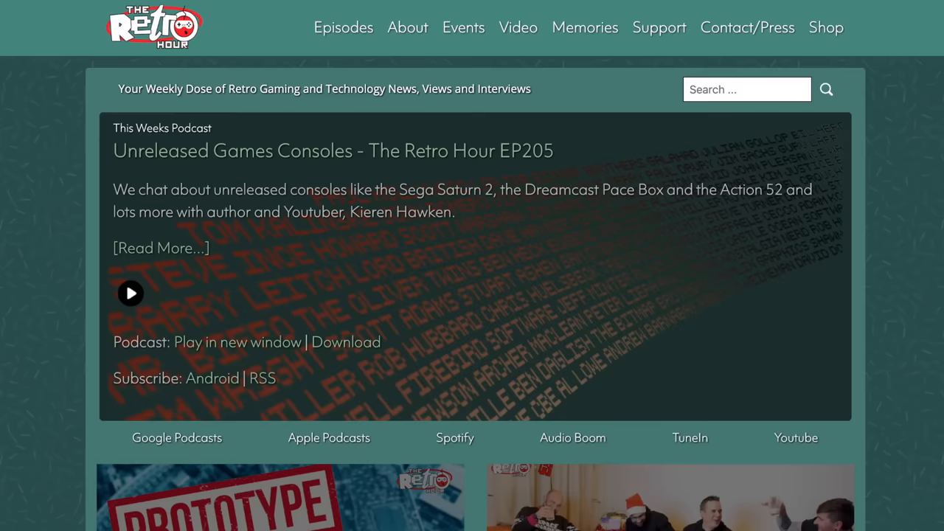
{"action": "scroll", "scroll_direction": "down", "scroll_amount": 3}
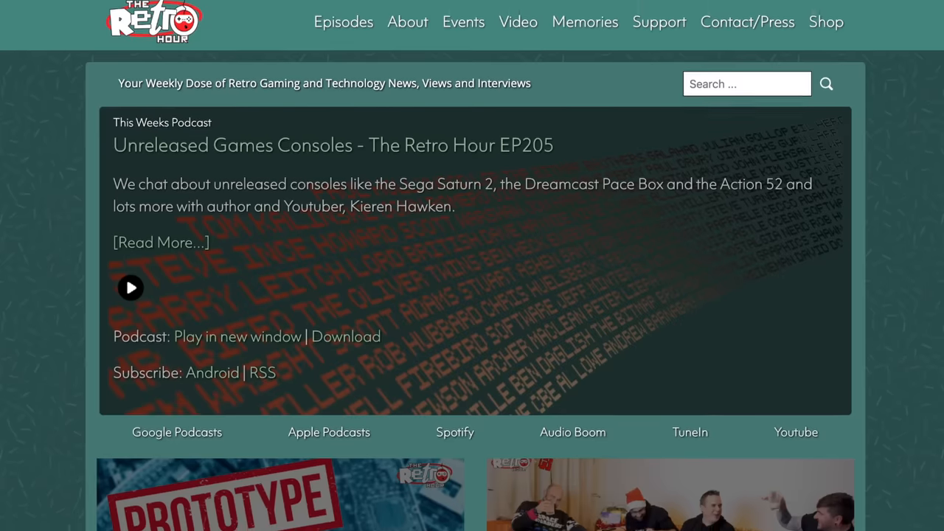
{"action": "scroll", "scroll_direction": "down", "scroll_amount": 3}
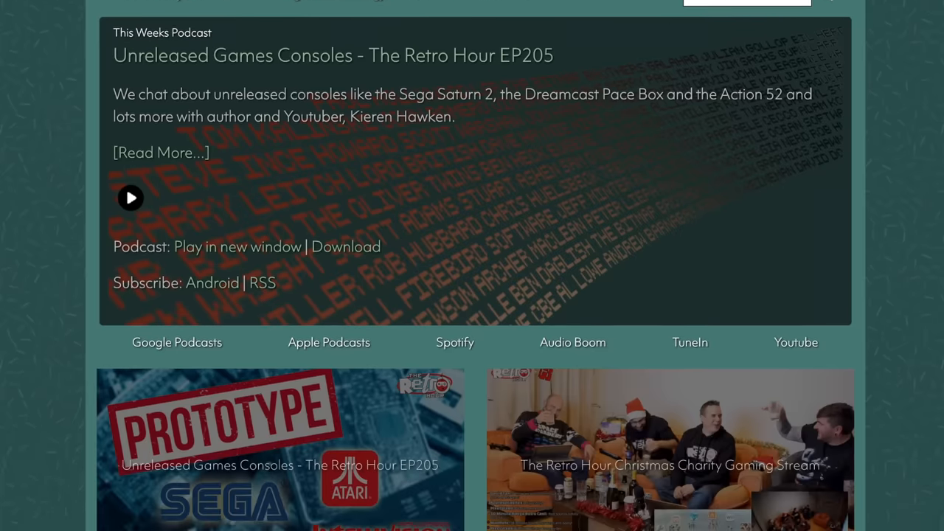
{"action": "scroll", "scroll_direction": "down", "scroll_amount": 3}
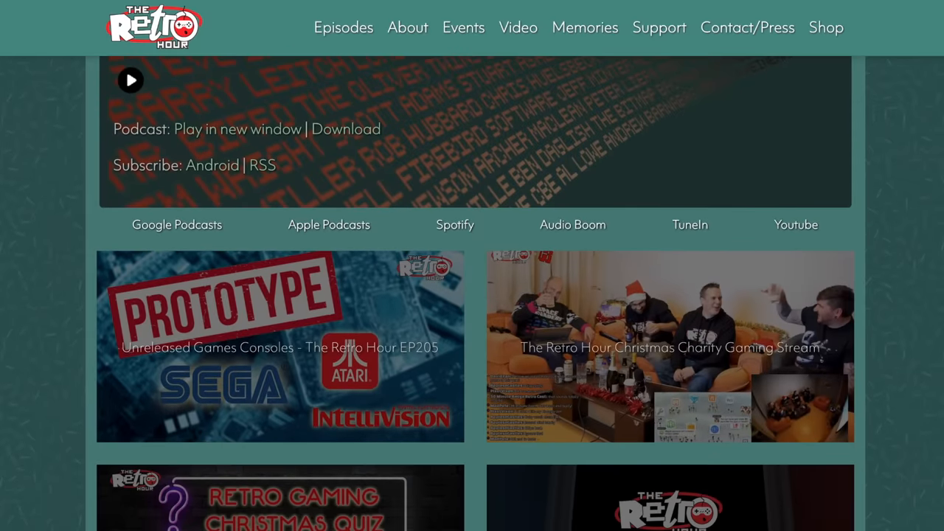
{"action": "scroll", "scroll_direction": "down", "scroll_amount": 3}
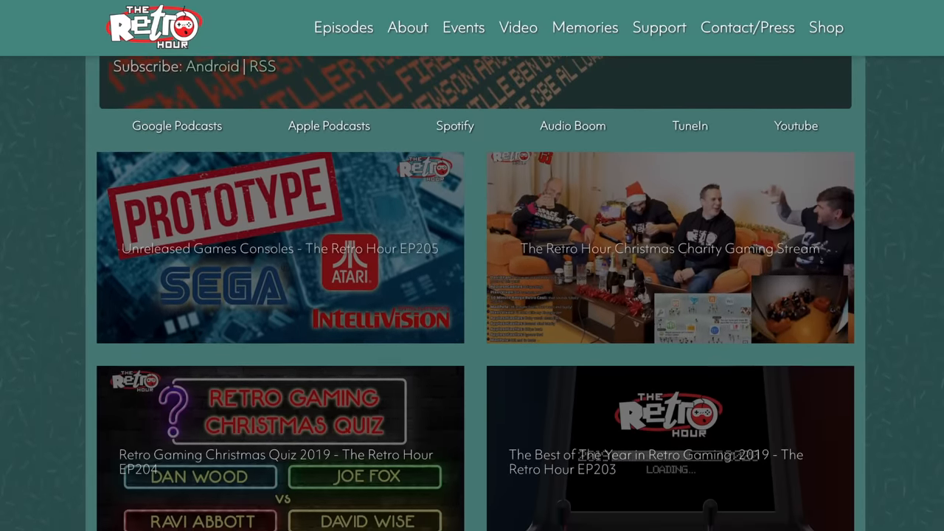
{"action": "scroll", "scroll_direction": "down", "scroll_amount": 3}
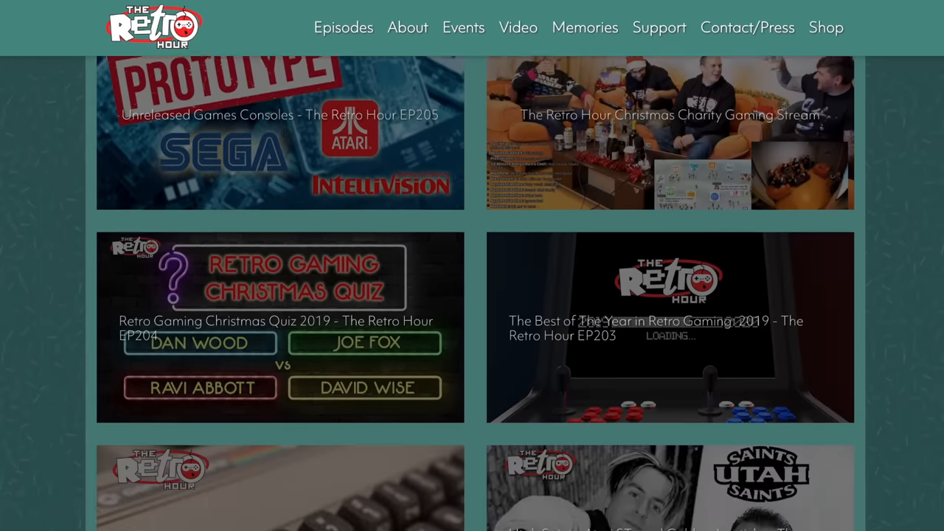
{"action": "scroll", "scroll_direction": "down", "scroll_amount": 3}
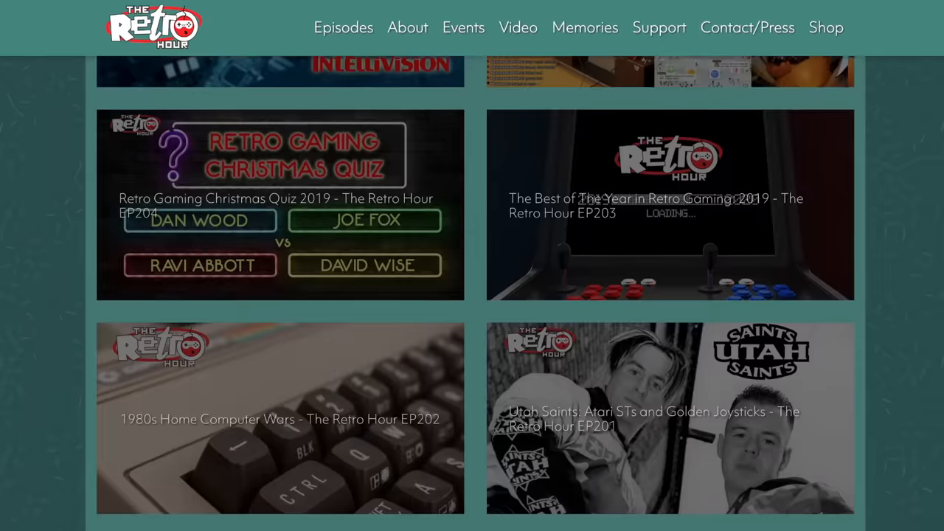